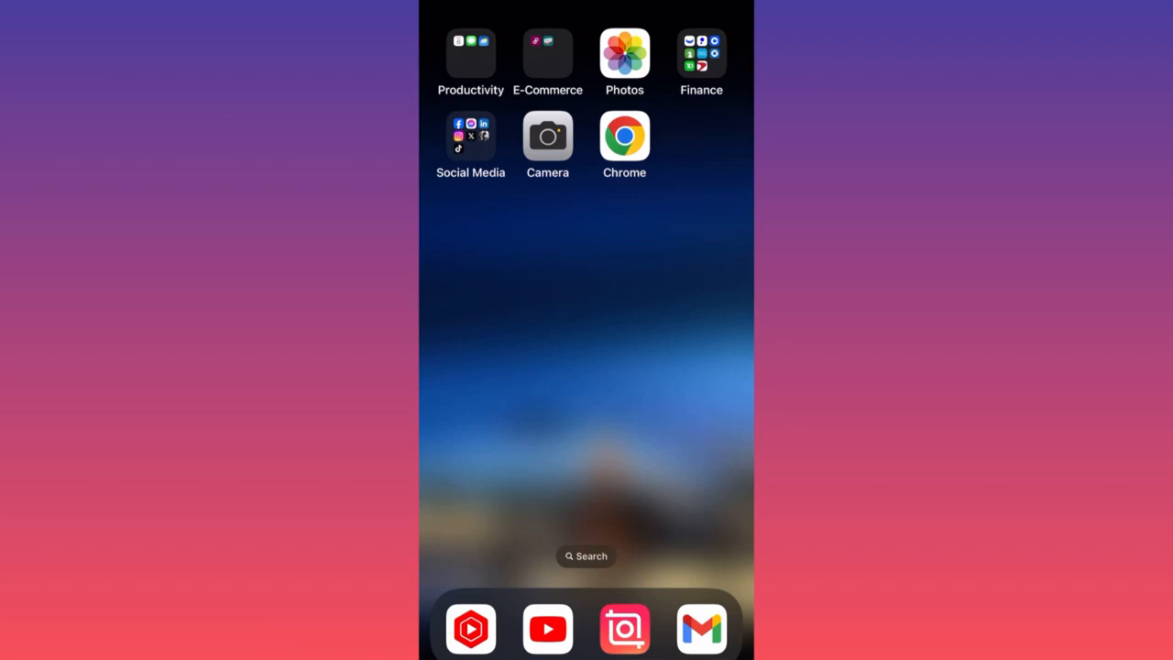
# Launch TikTok from the Social Media folder on the home screen.
pyautogui.click(469, 136)
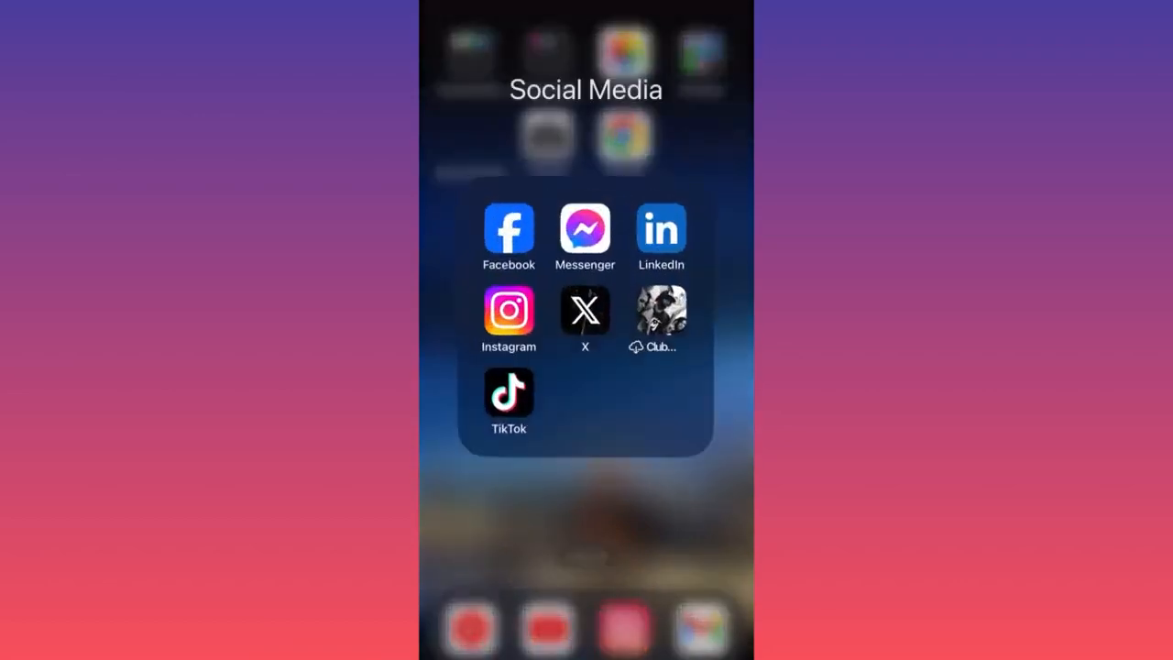
pyautogui.click(507, 388)
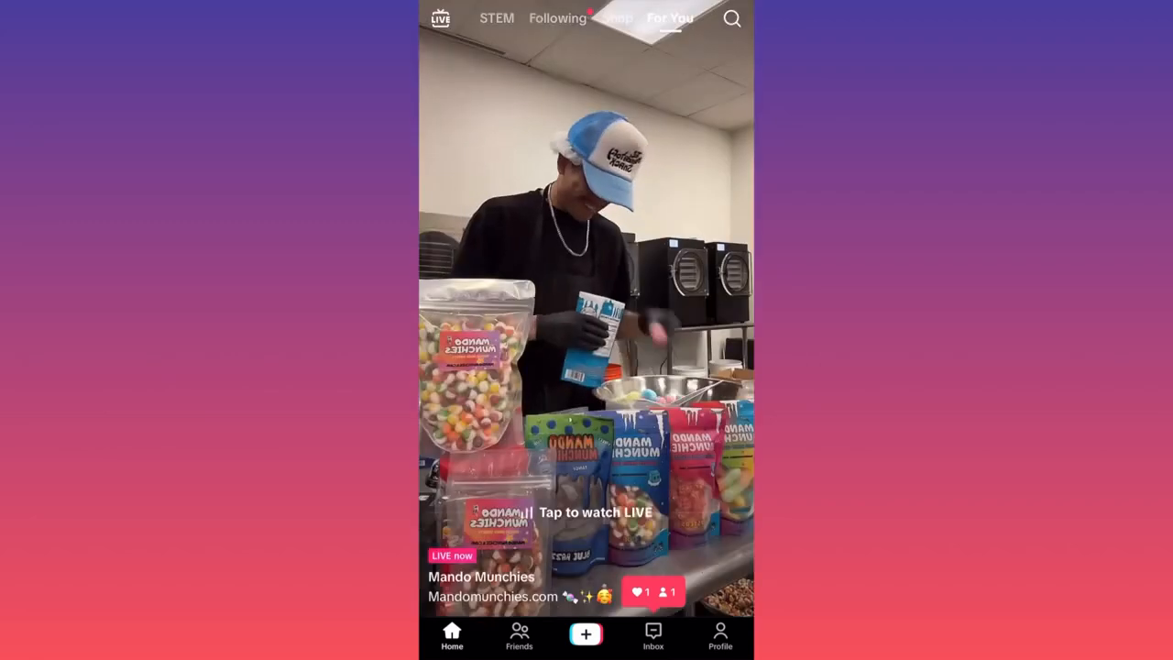
# Go to your profile and show its menu with Creator tools and Settings and privacy.
pyautogui.click(718, 638)
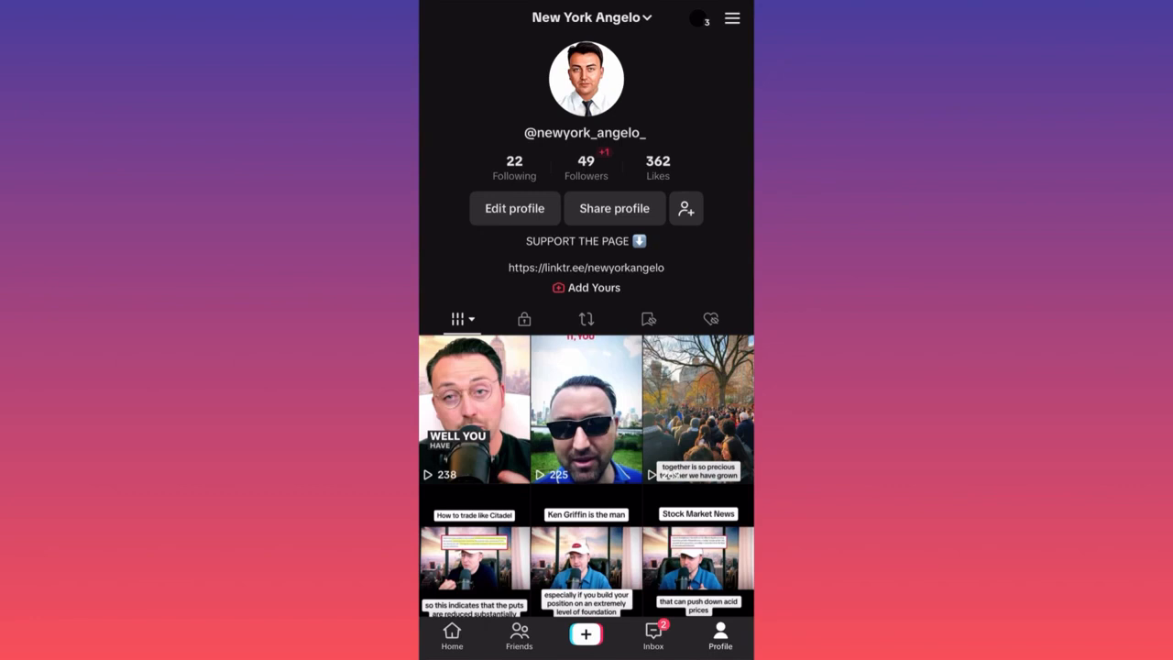
pyautogui.click(731, 18)
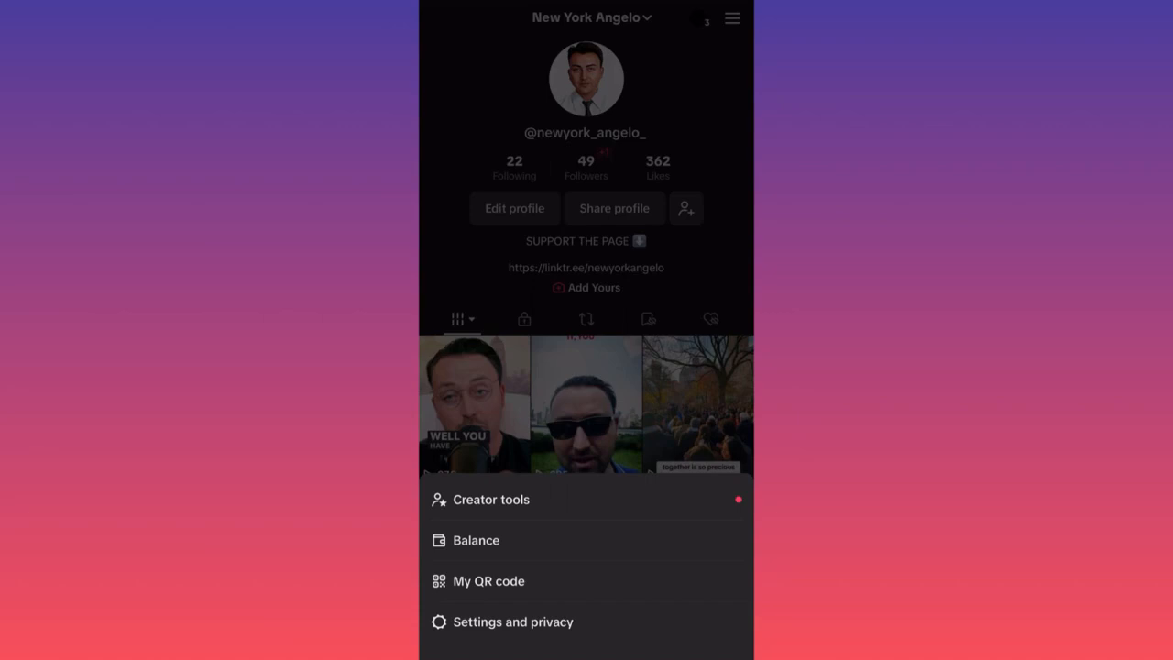
# Navigate Settings and privacy > Account > Deactivate or delete account to the Delete or deactivate? screen.
pyautogui.click(513, 622)
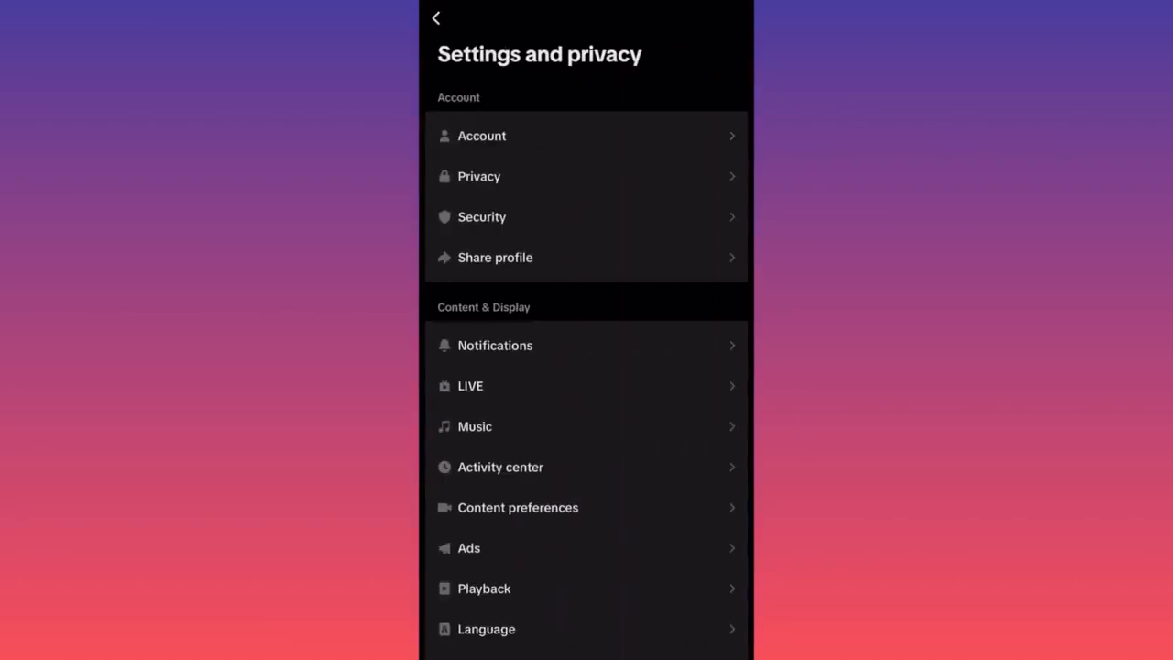
pyautogui.click(481, 136)
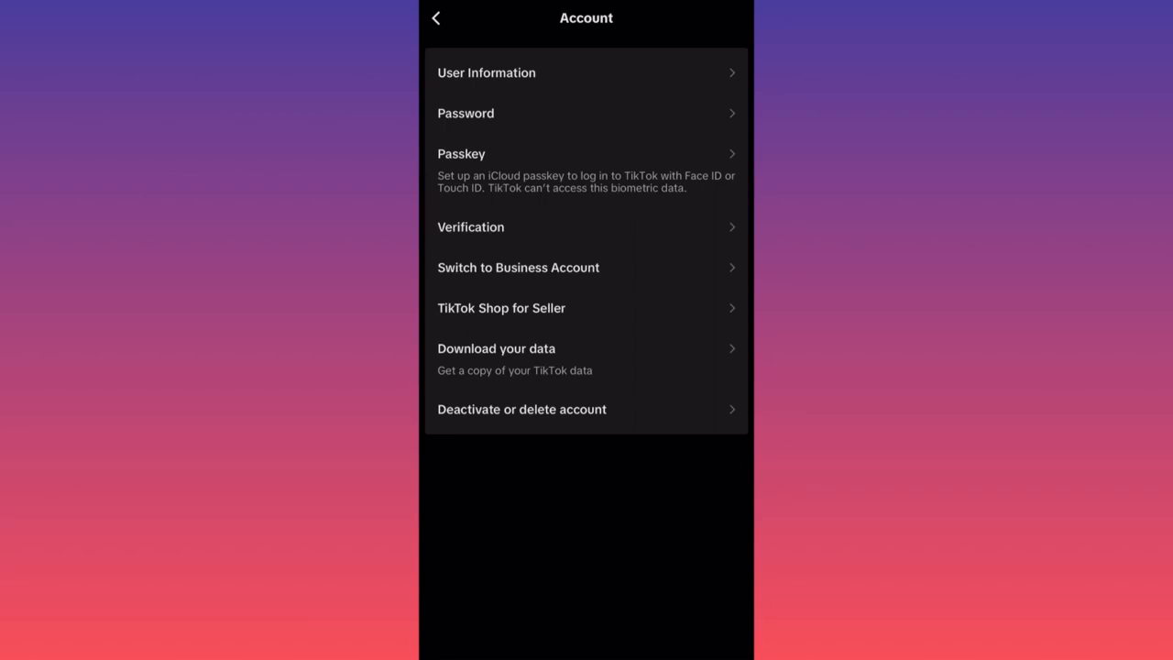
pyautogui.click(520, 409)
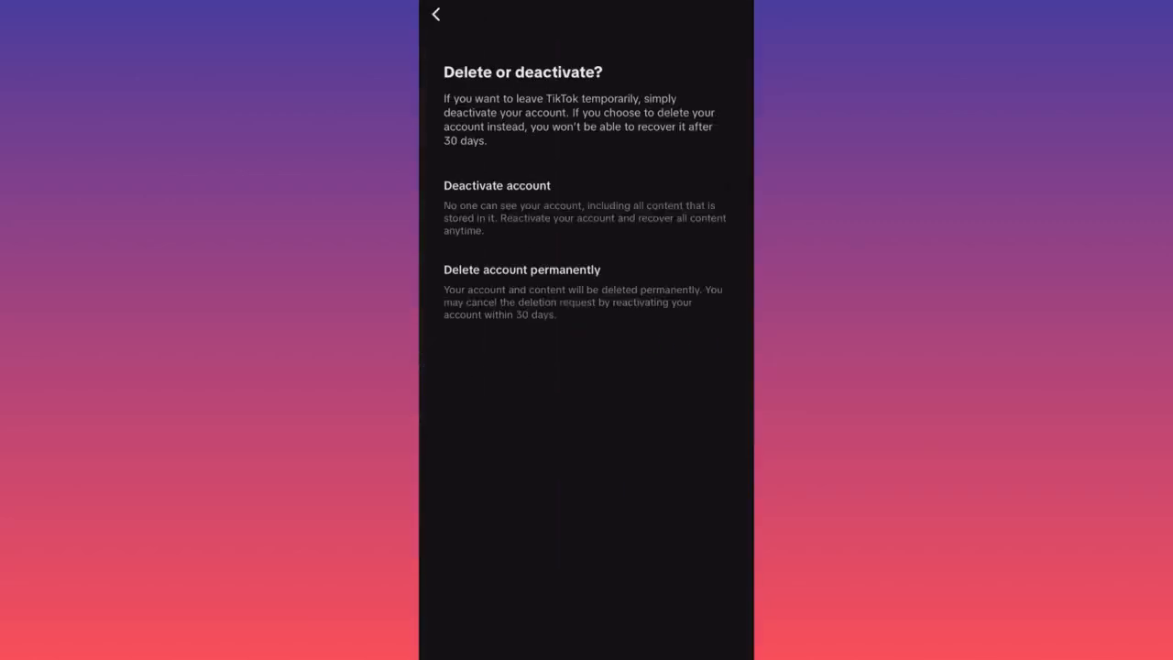